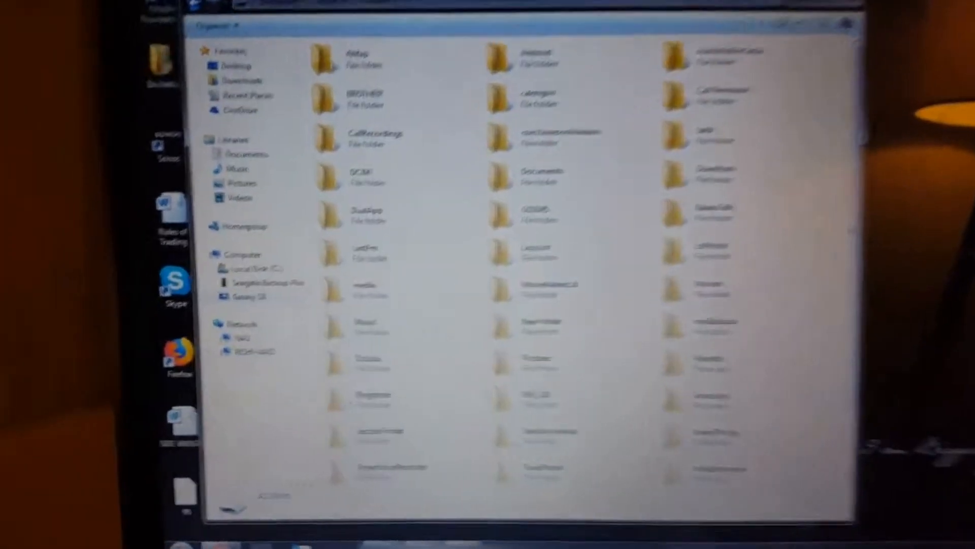
Navigate into DCIM and then Camera on the Galaxy S8's phone storage to list its photos and videos.
scroll("down", 3)
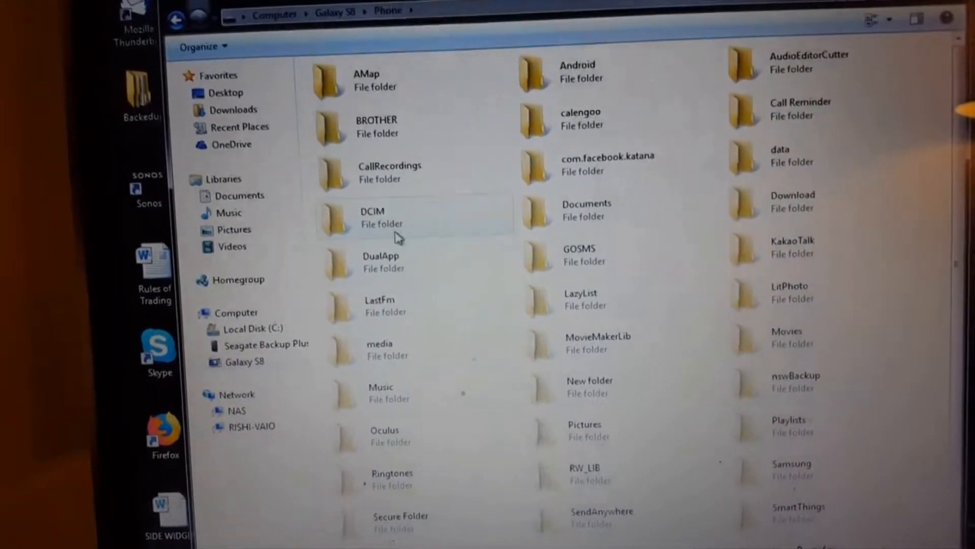
double_click(372, 218)
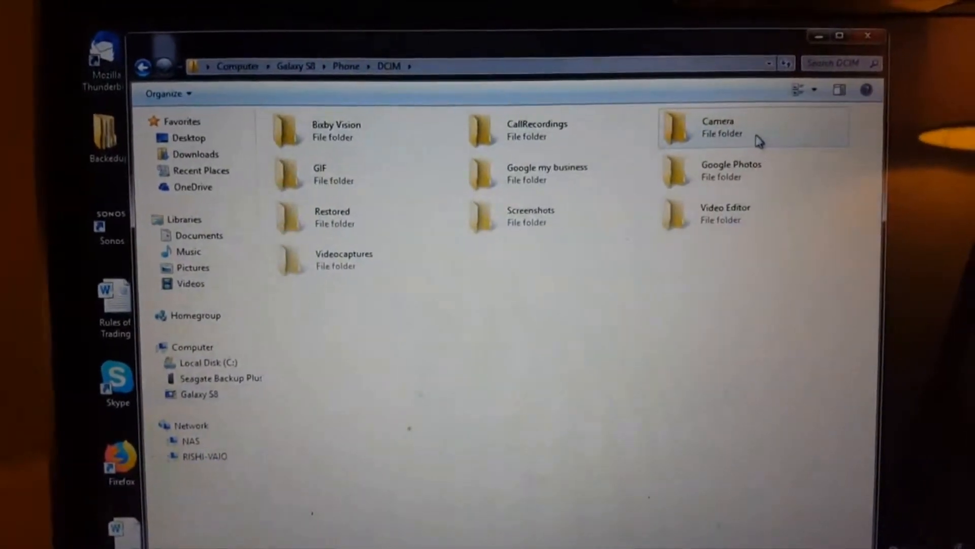
double_click(718, 128)
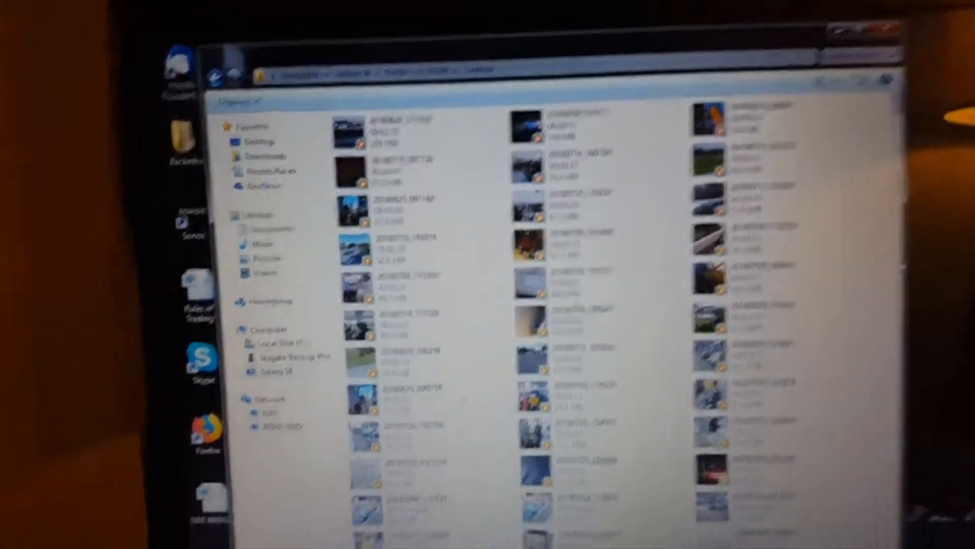
scroll("down", 3)
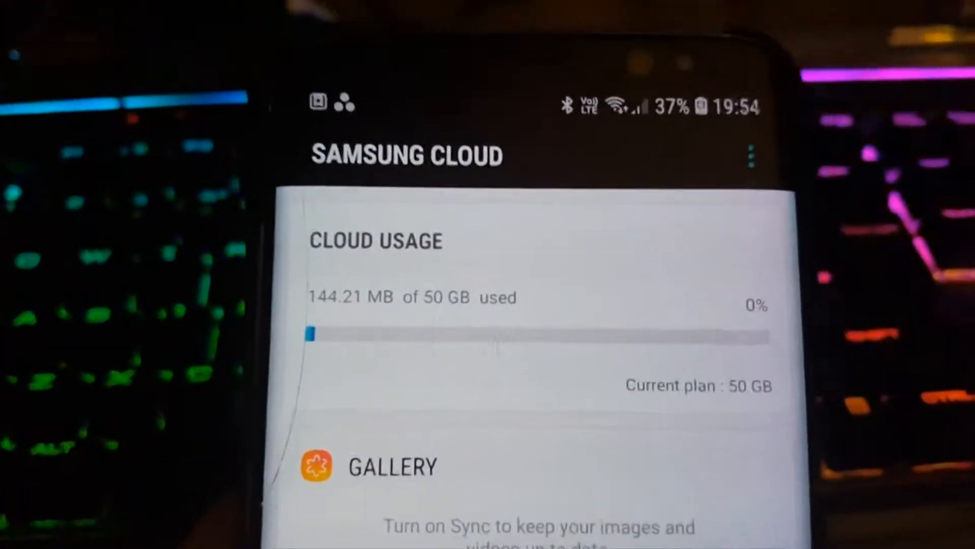
scroll("down", 3)
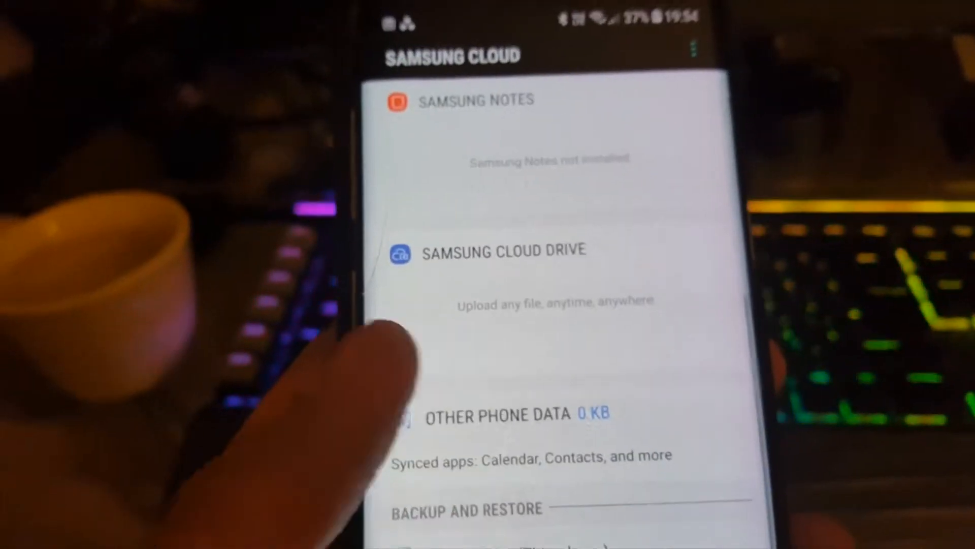
scroll("down", 3)
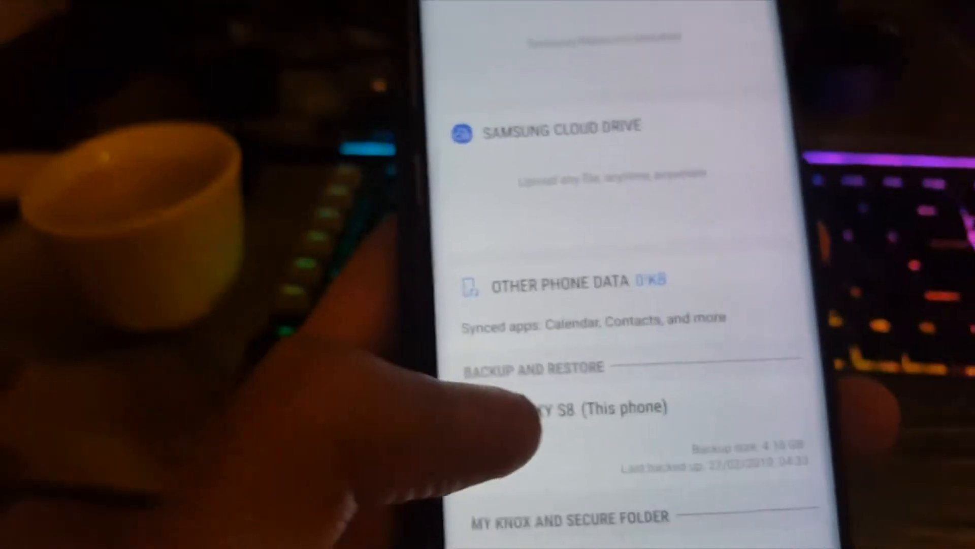